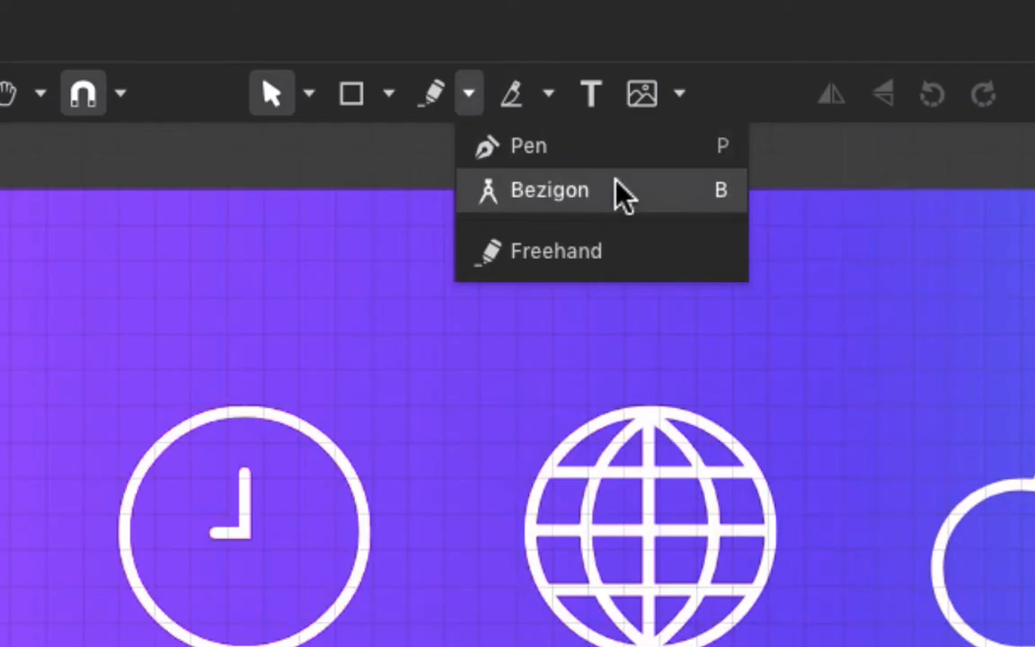
- Draw a closed teardrop pin outline below the clock icon using the Bezigon tool
left_click(549, 190)
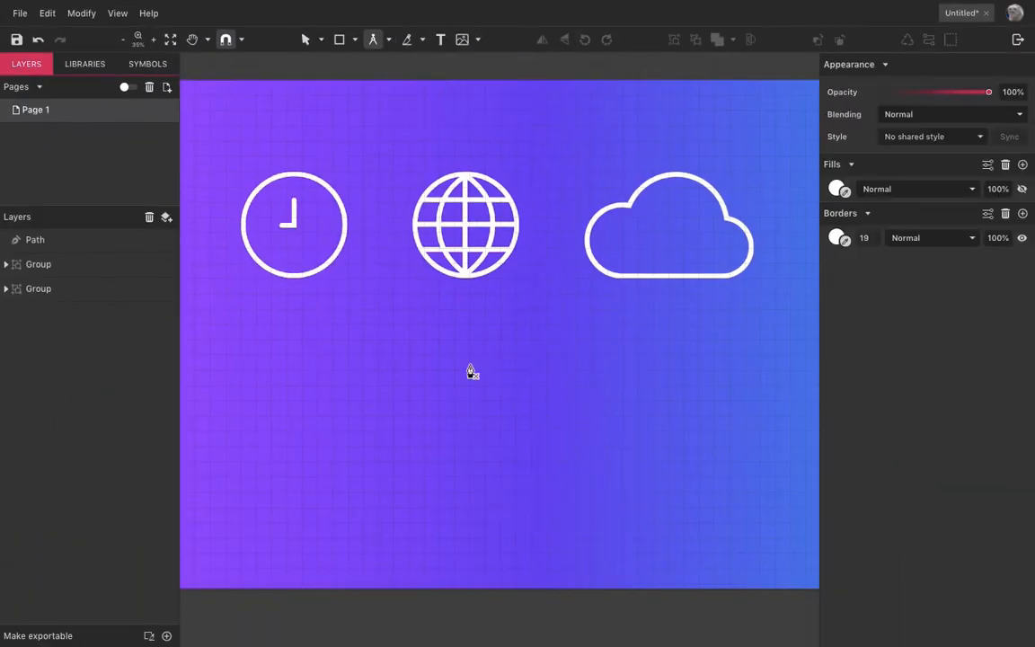
mouse_move(424, 499)
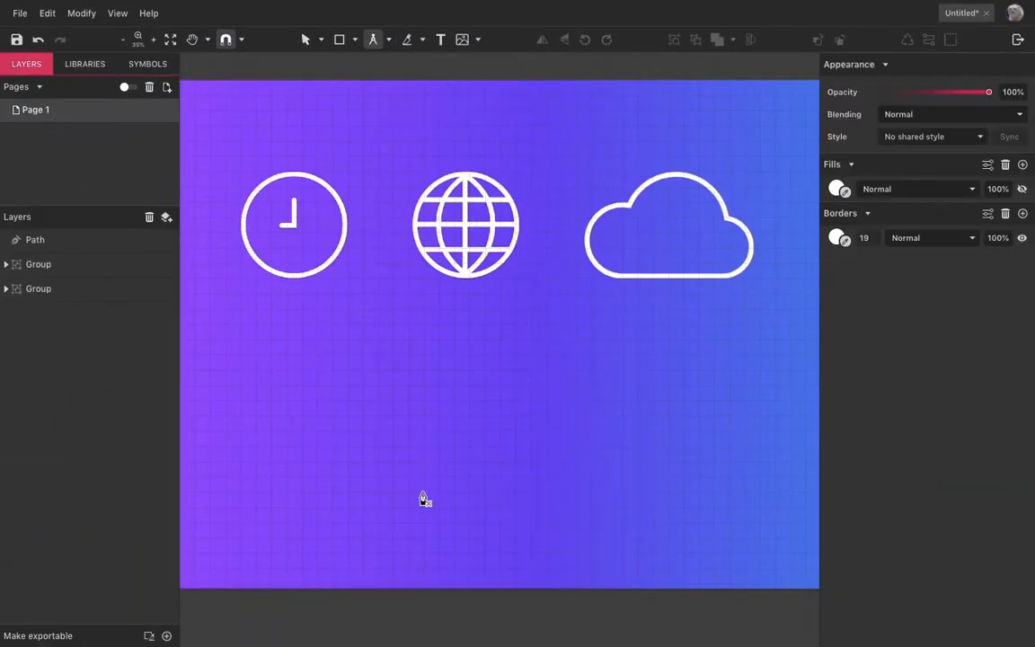
left_click(423, 492)
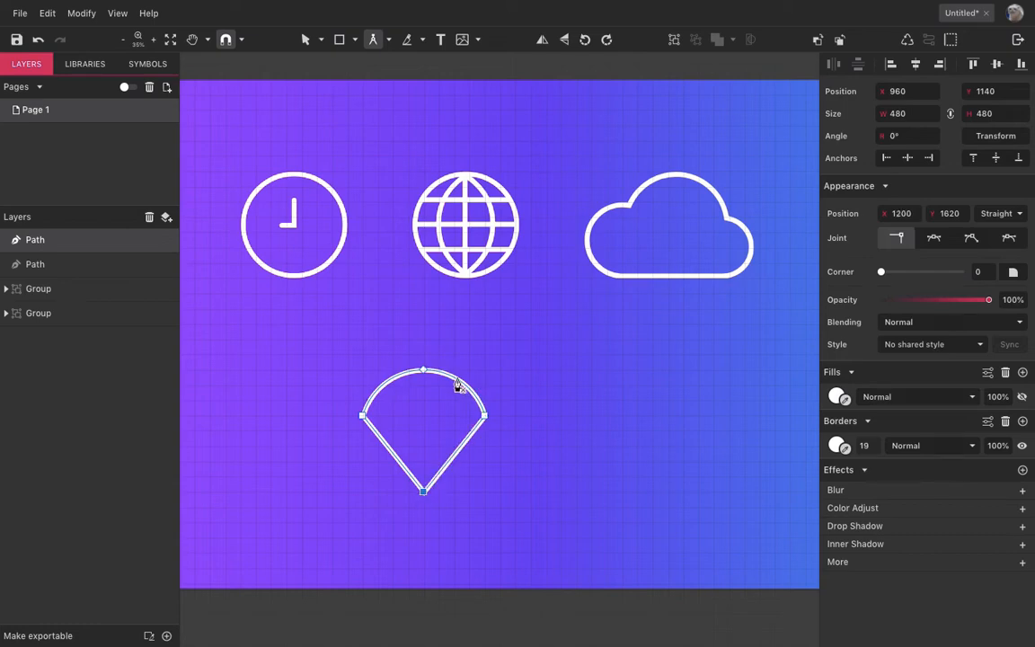
left_click(501, 472)
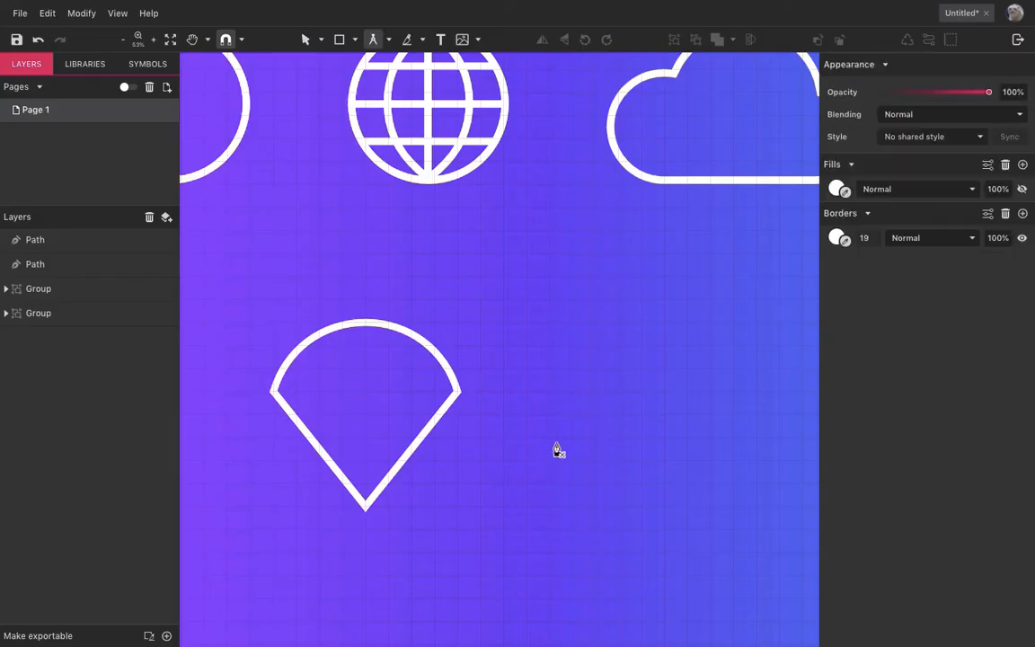
mouse_move(652, 519)
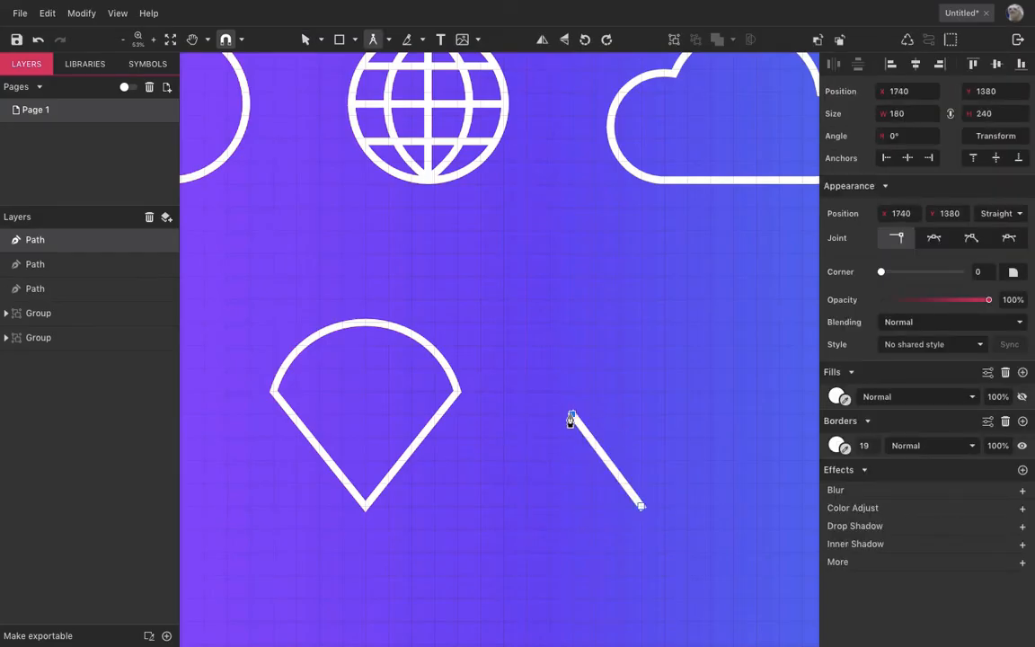
mouse_move(639, 350)
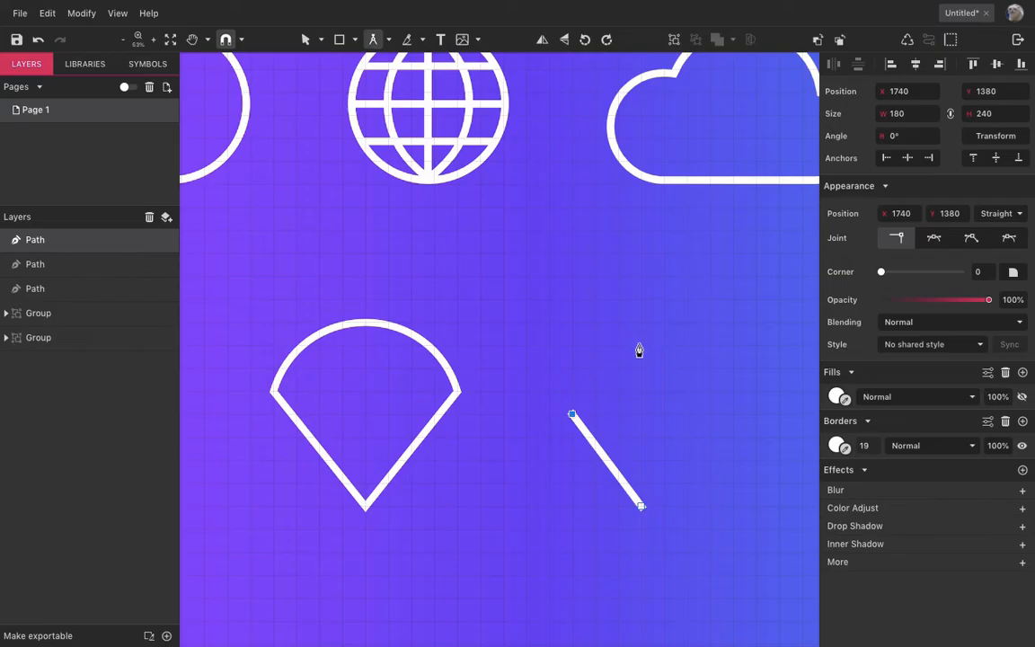
- Add a taller second pin with an Alt-curved rounded top right of the first
key("alt")
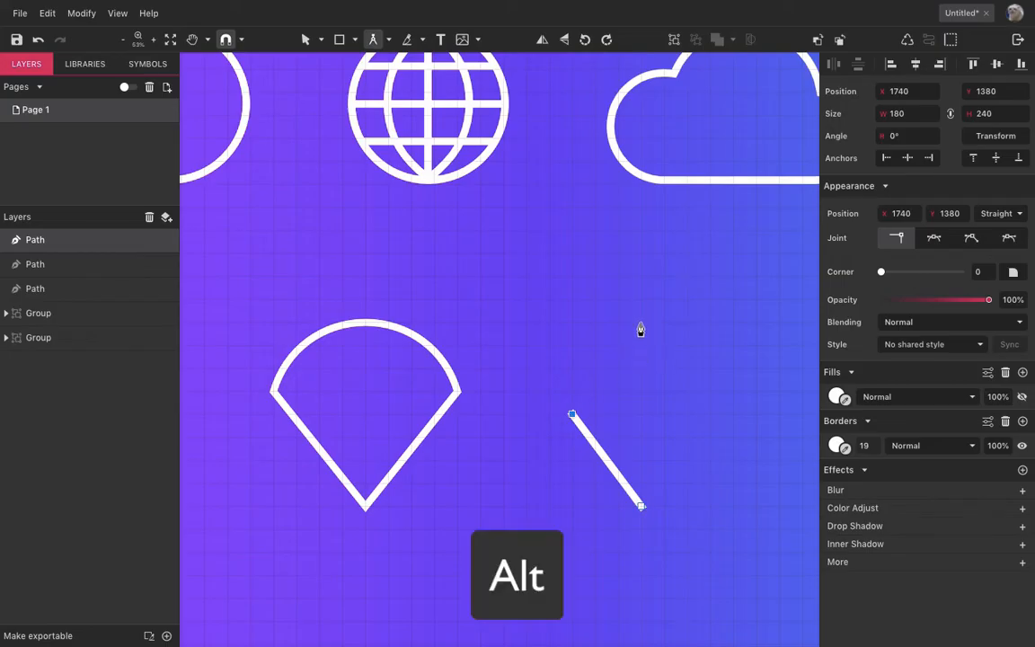
left_click_drag(572, 414, 641, 328)
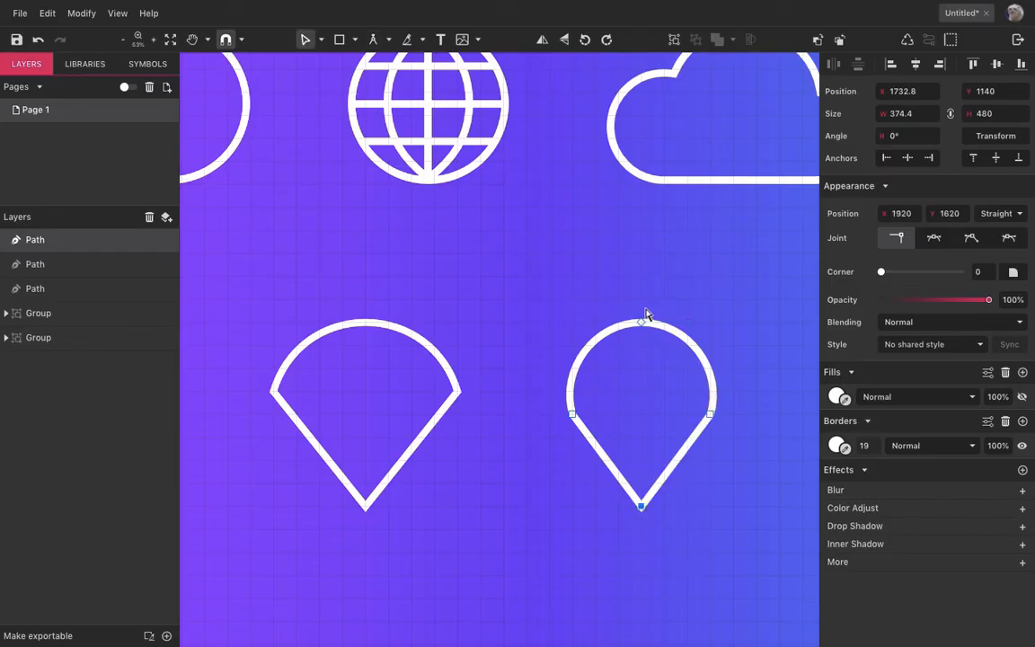
- Pull the second pin's top node down and widen its side into a flatter fan wedge
left_click_drag(640, 316, 640, 390)
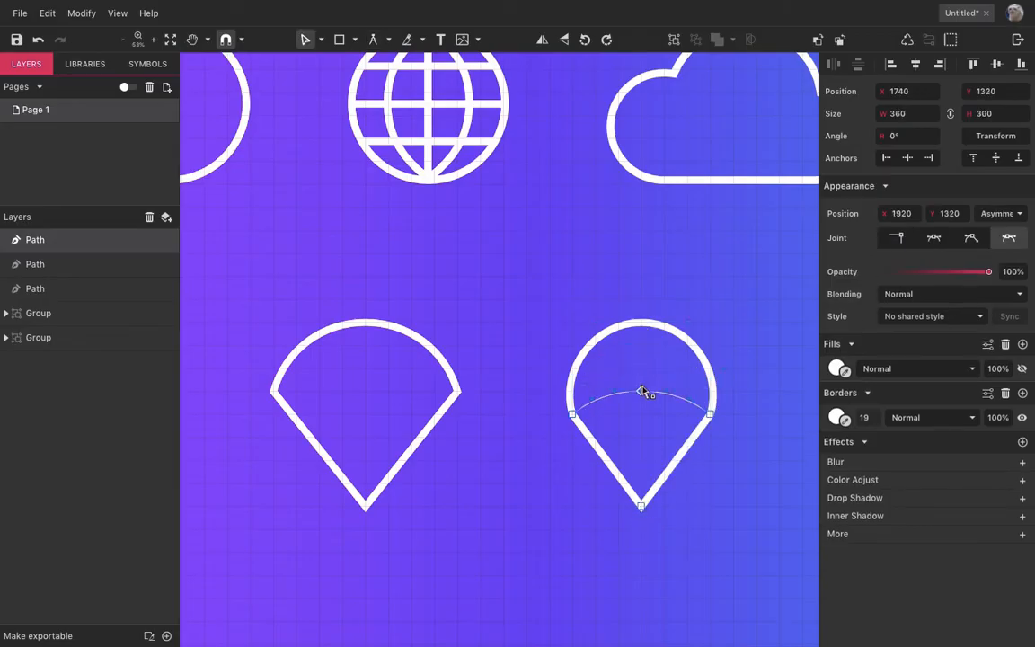
left_click_drag(641, 391, 641, 366)
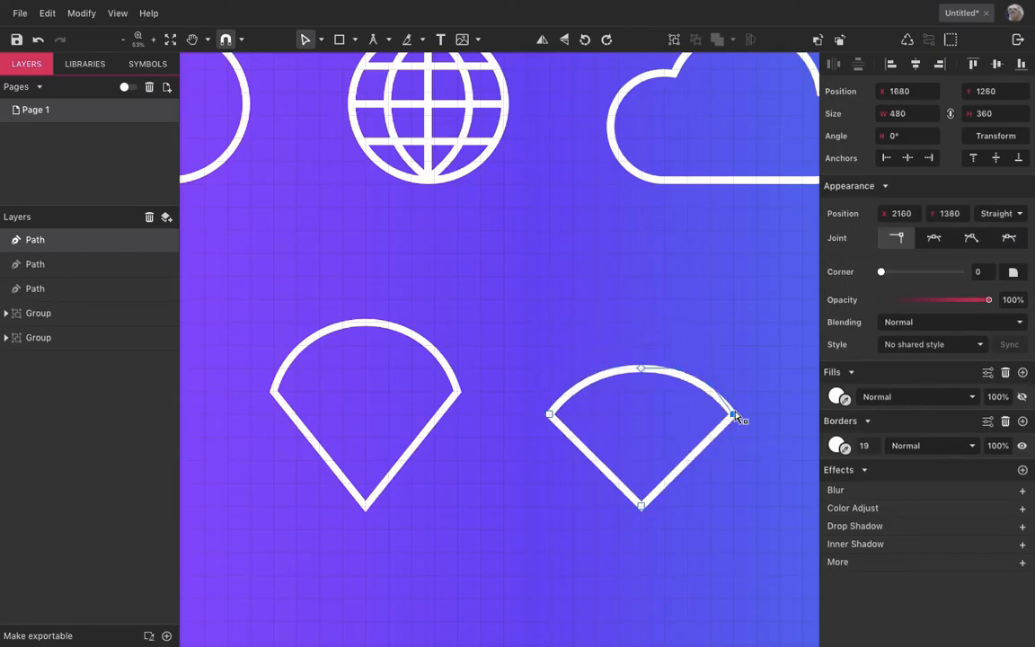
left_click(593, 272)
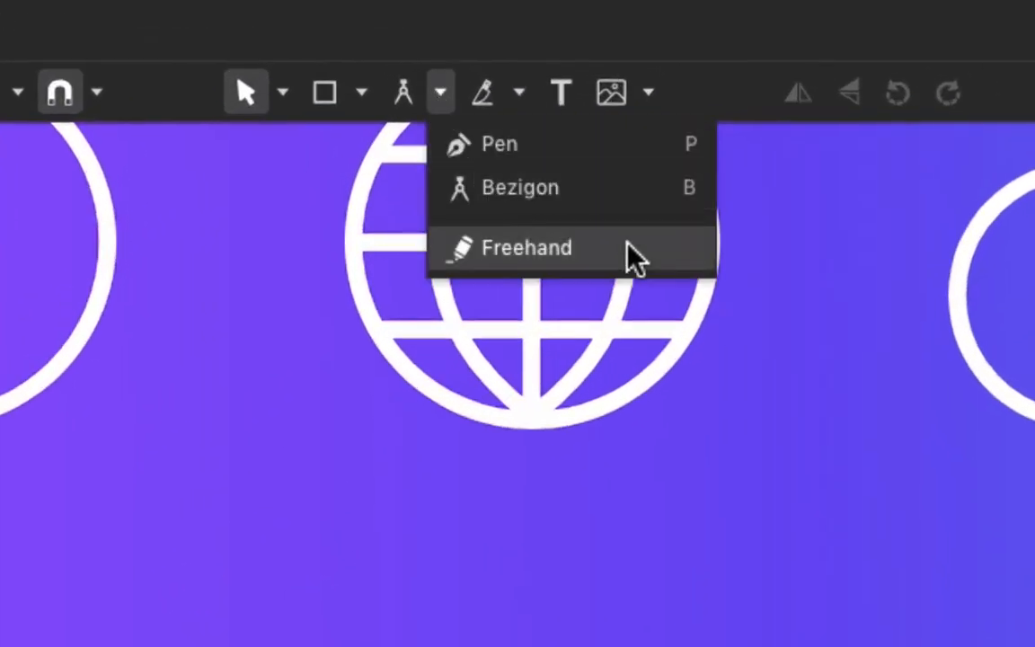
- Draw a wavy freehand squiggle above the right wedge
left_click(527, 247)
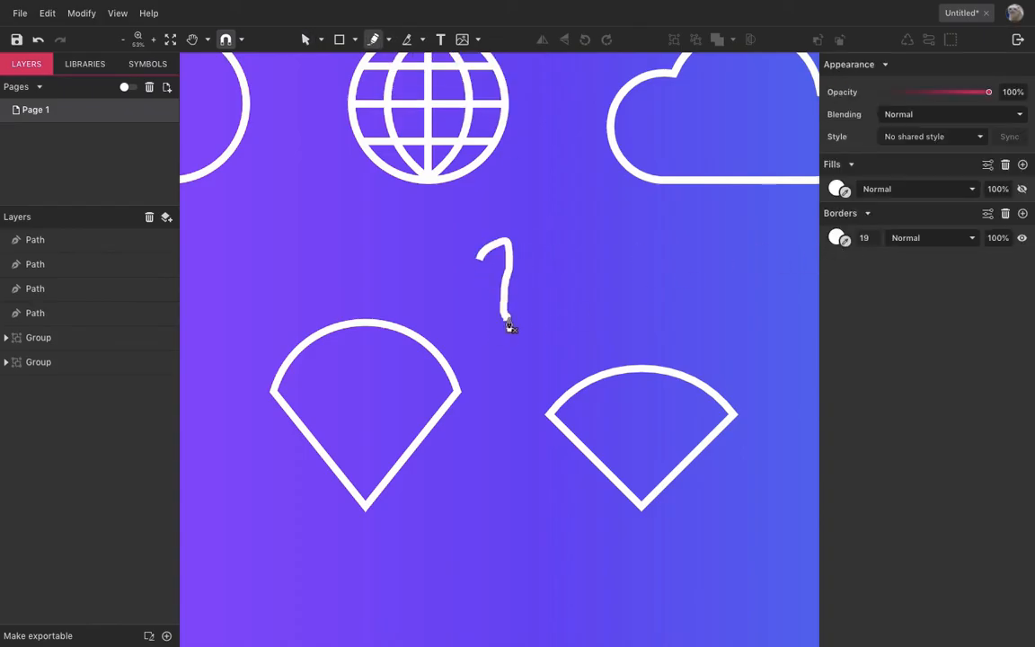
left_click_drag(503, 324, 701, 256)
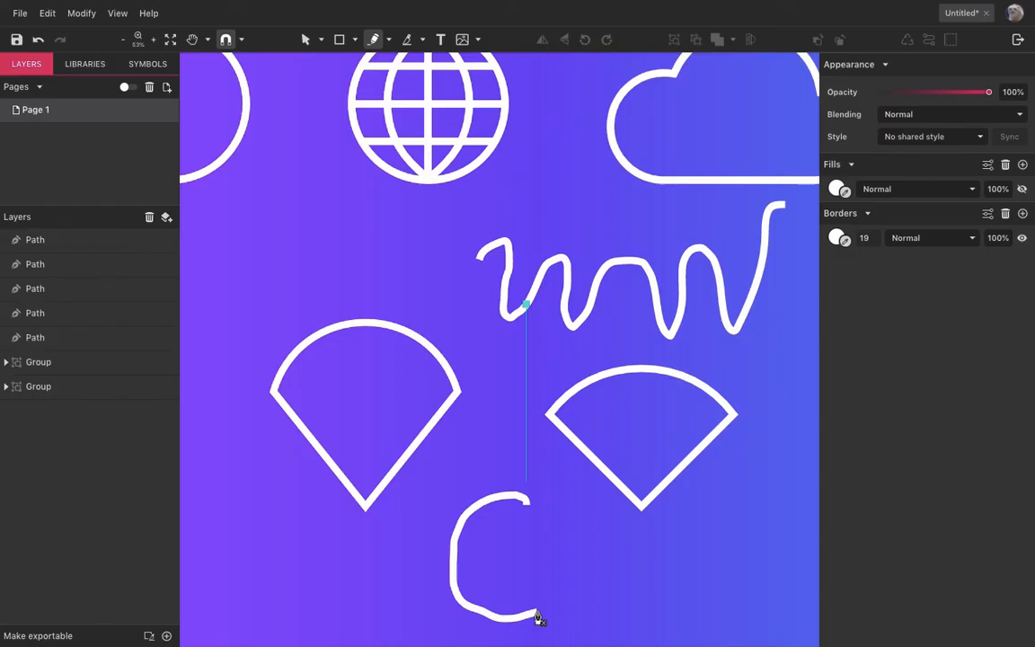
- Select the freehand spiral below the pins and drag its outer curve node to reshape it
left_click(499, 557)
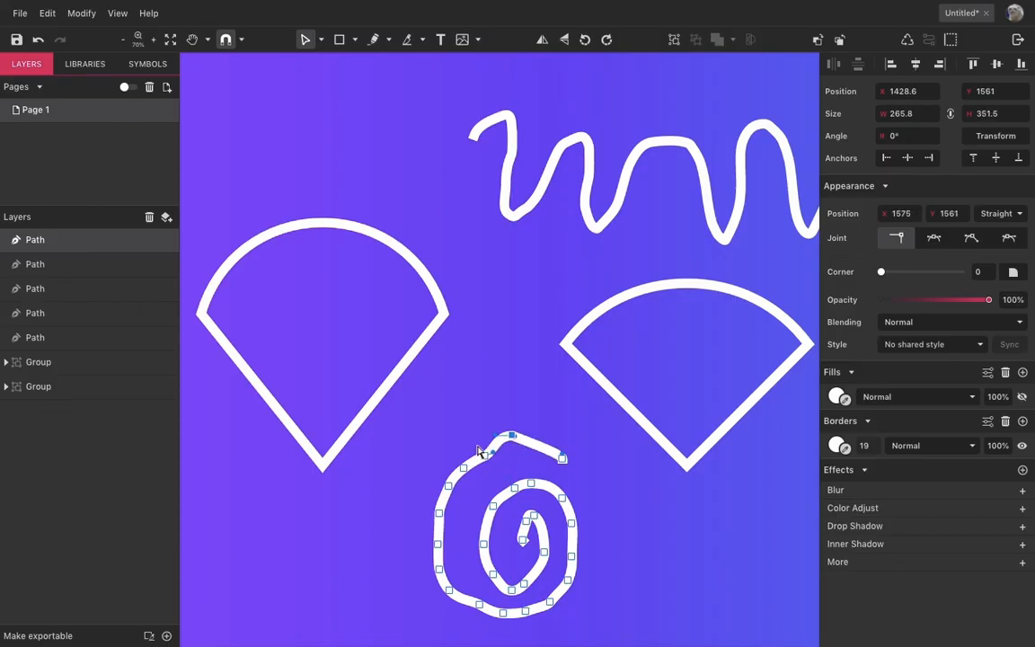
left_click_drag(511, 438, 447, 481)
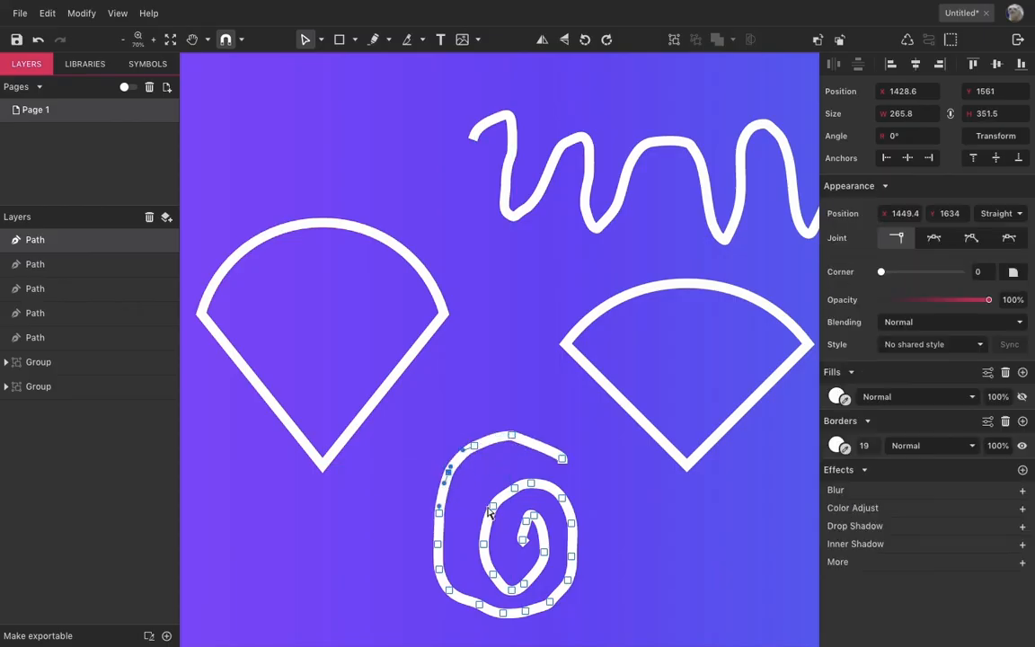